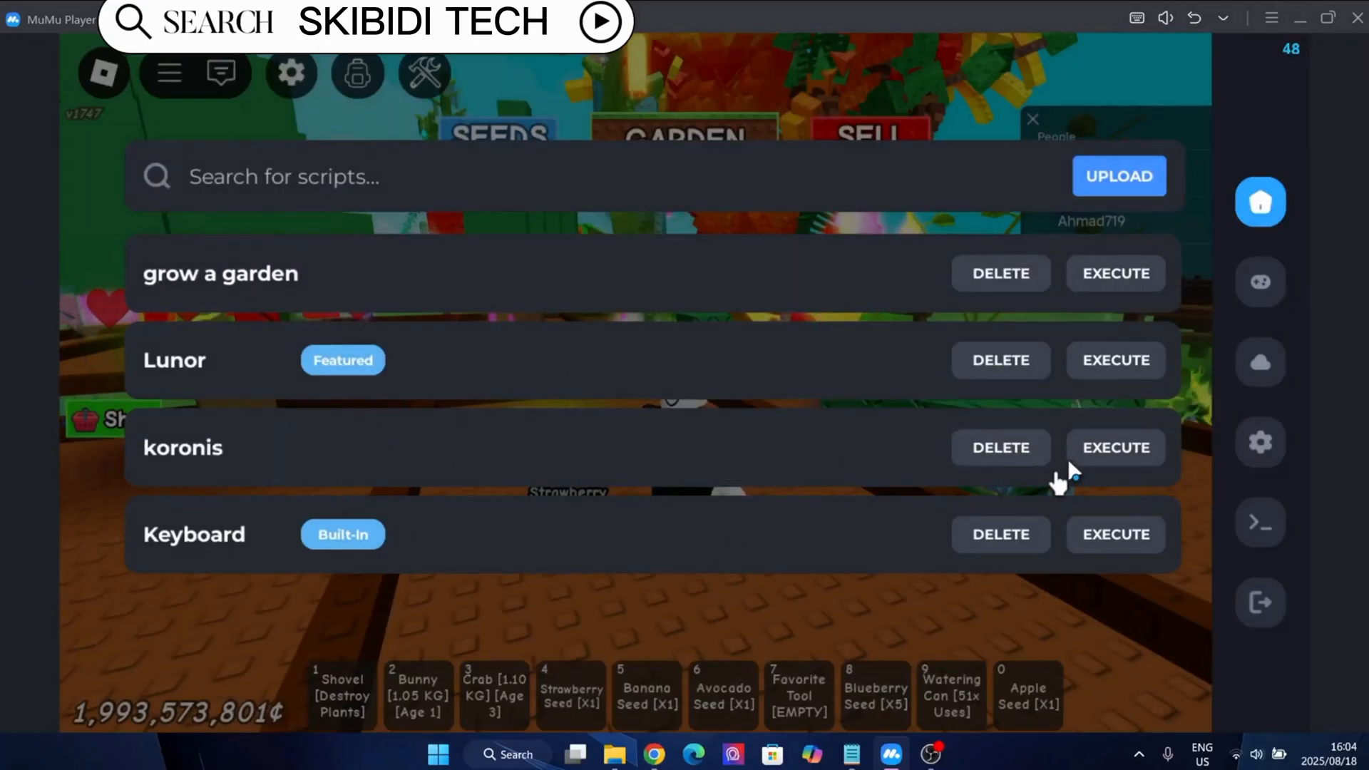
Step: Execute the koronis script and add Rainbow to the spoofed weather list
click(1115, 446)
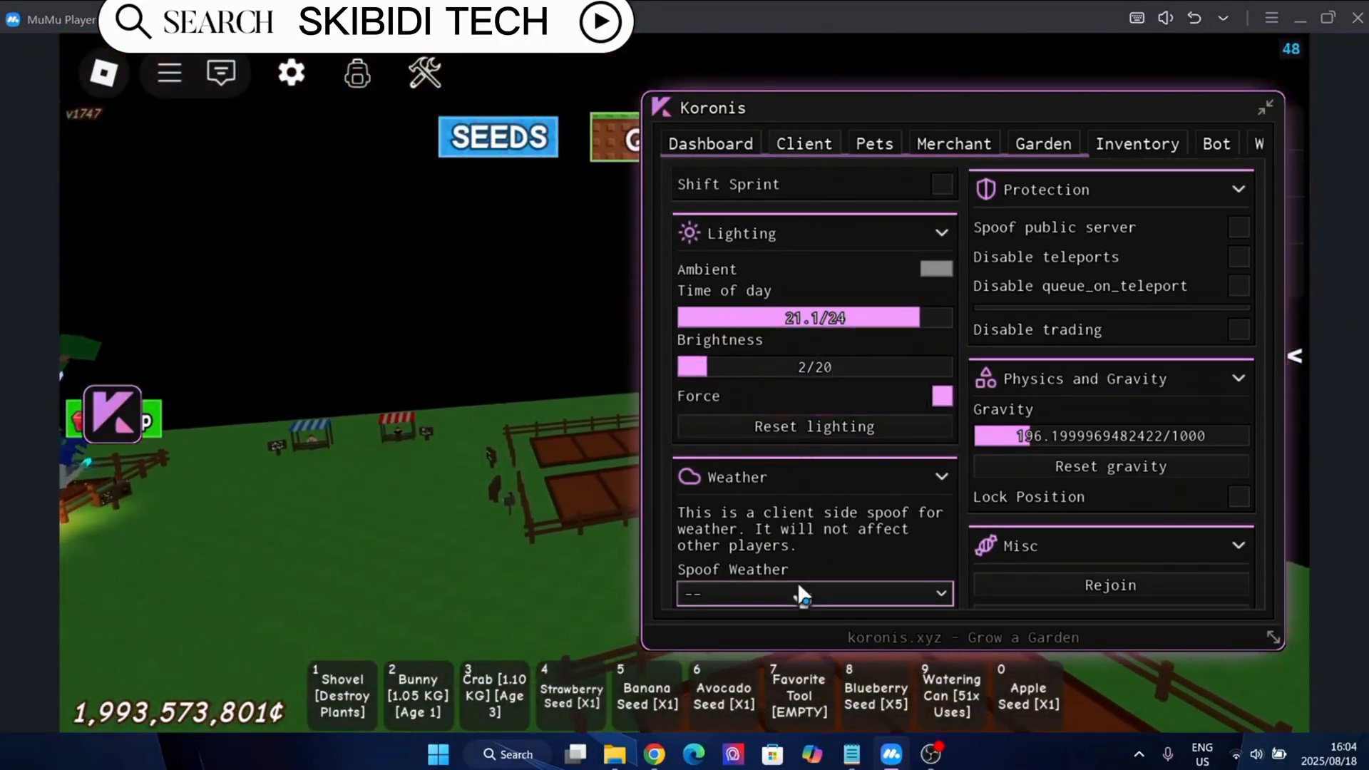
click(812, 594)
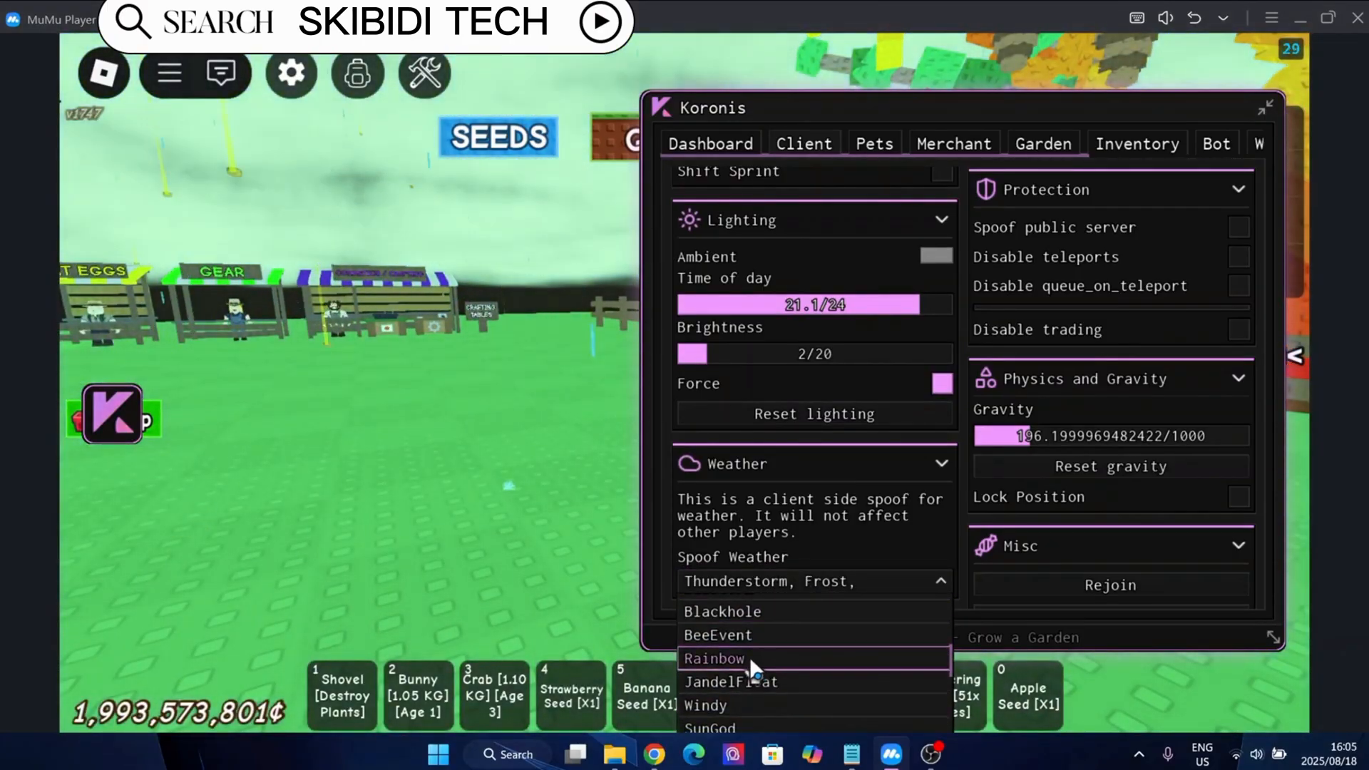
click(715, 659)
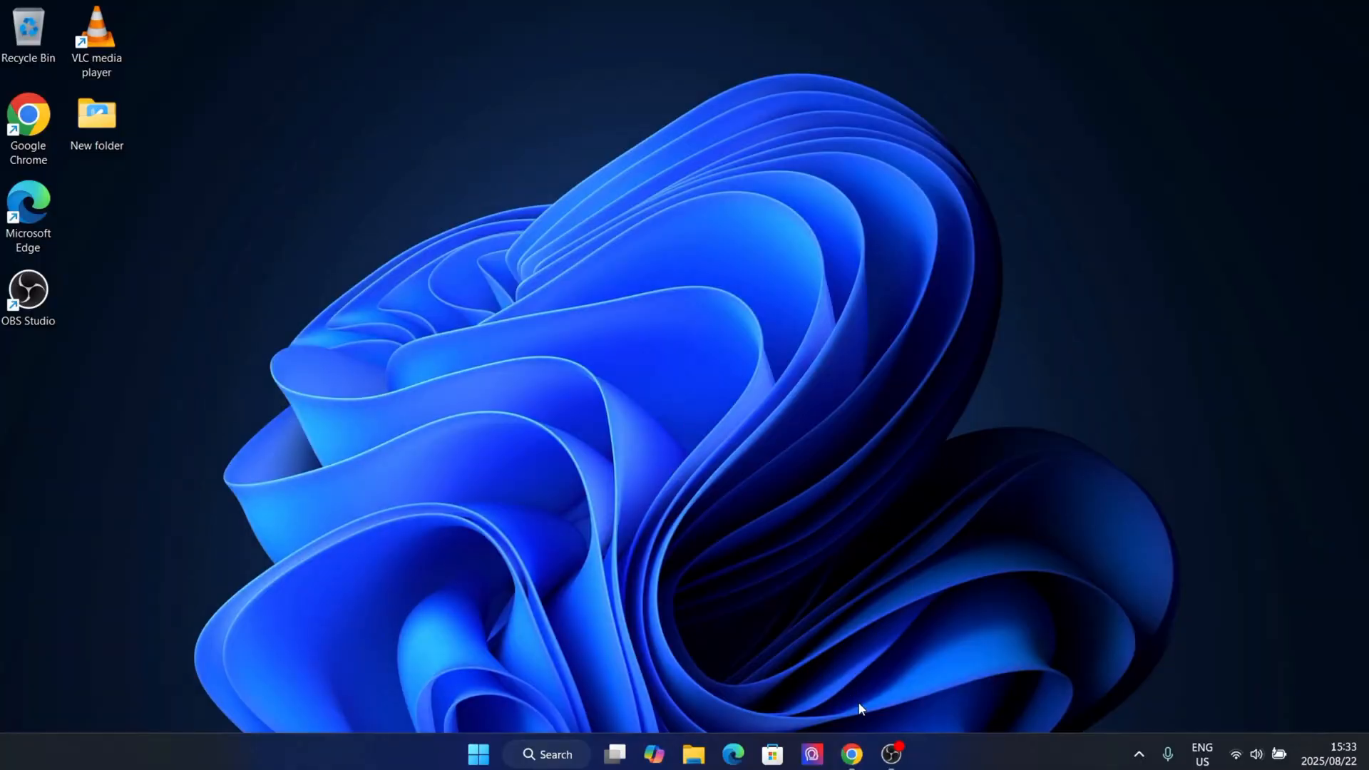
Step: Reach the MuMu Player download in Chrome and launch the MuMu_5.0.2 installer from downloads
click(851, 753)
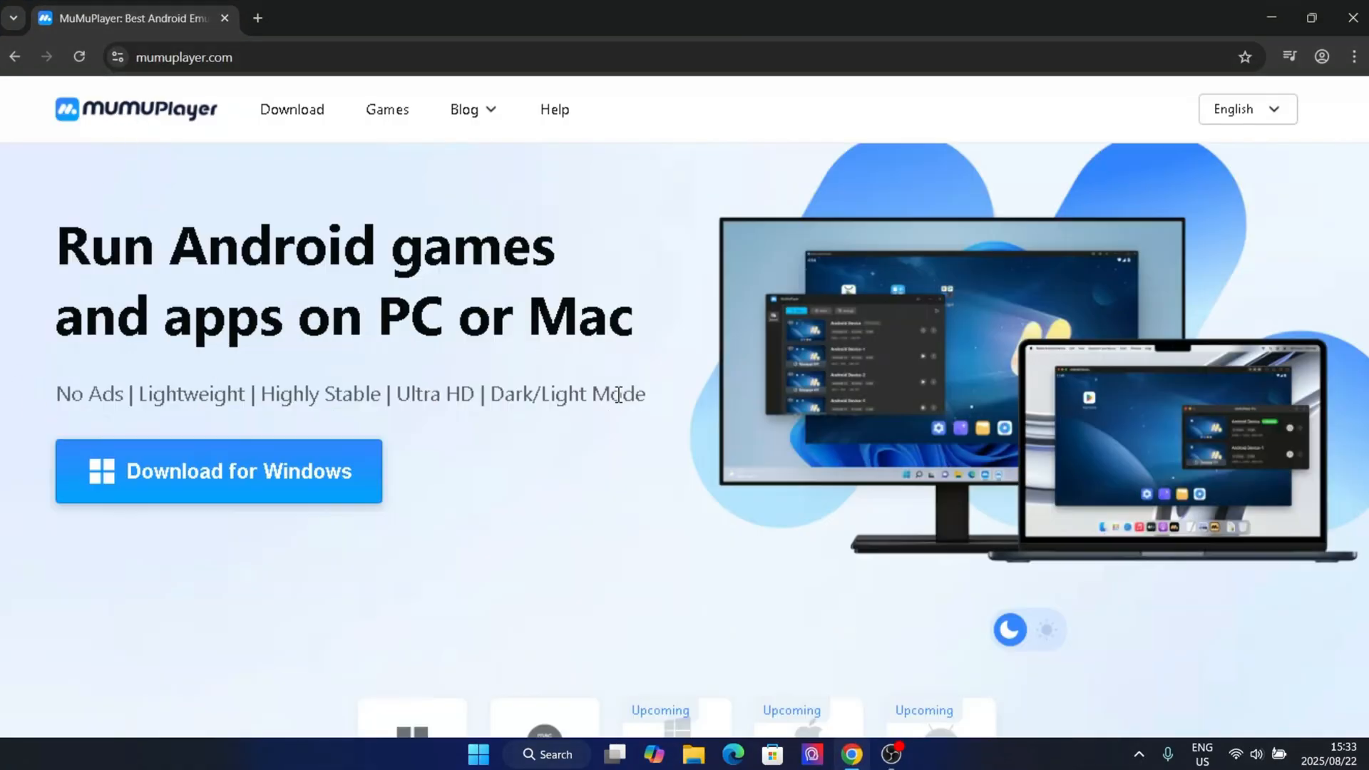
scroll(down, 3)
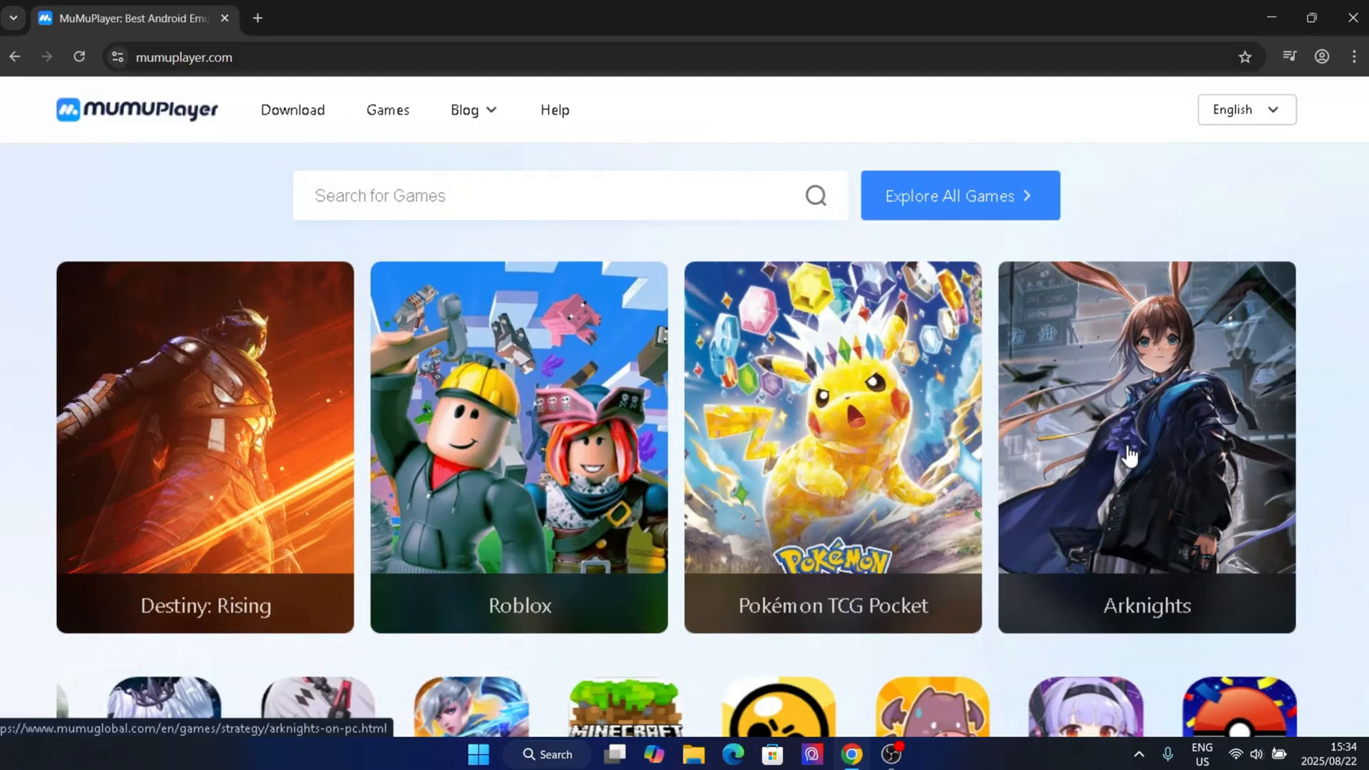
scroll(down, 3)
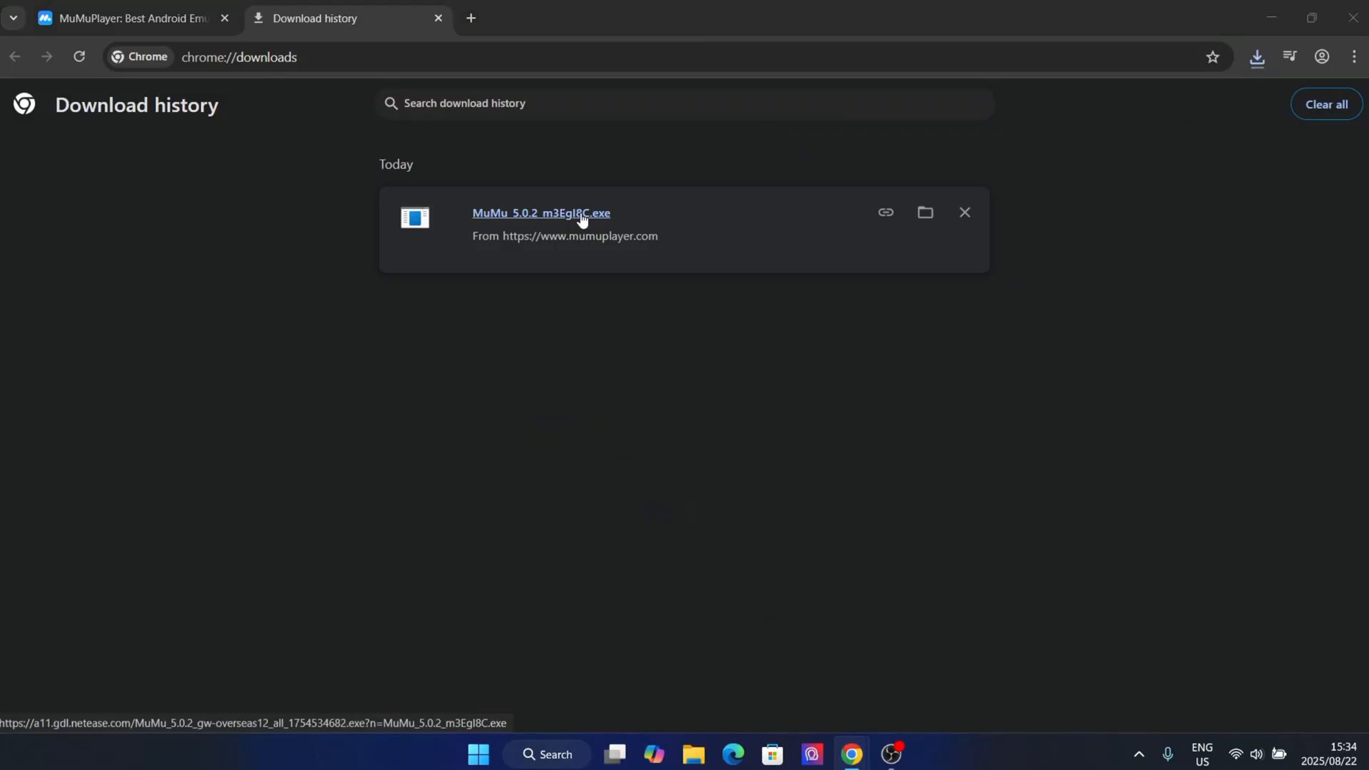
mouse_move(541, 565)
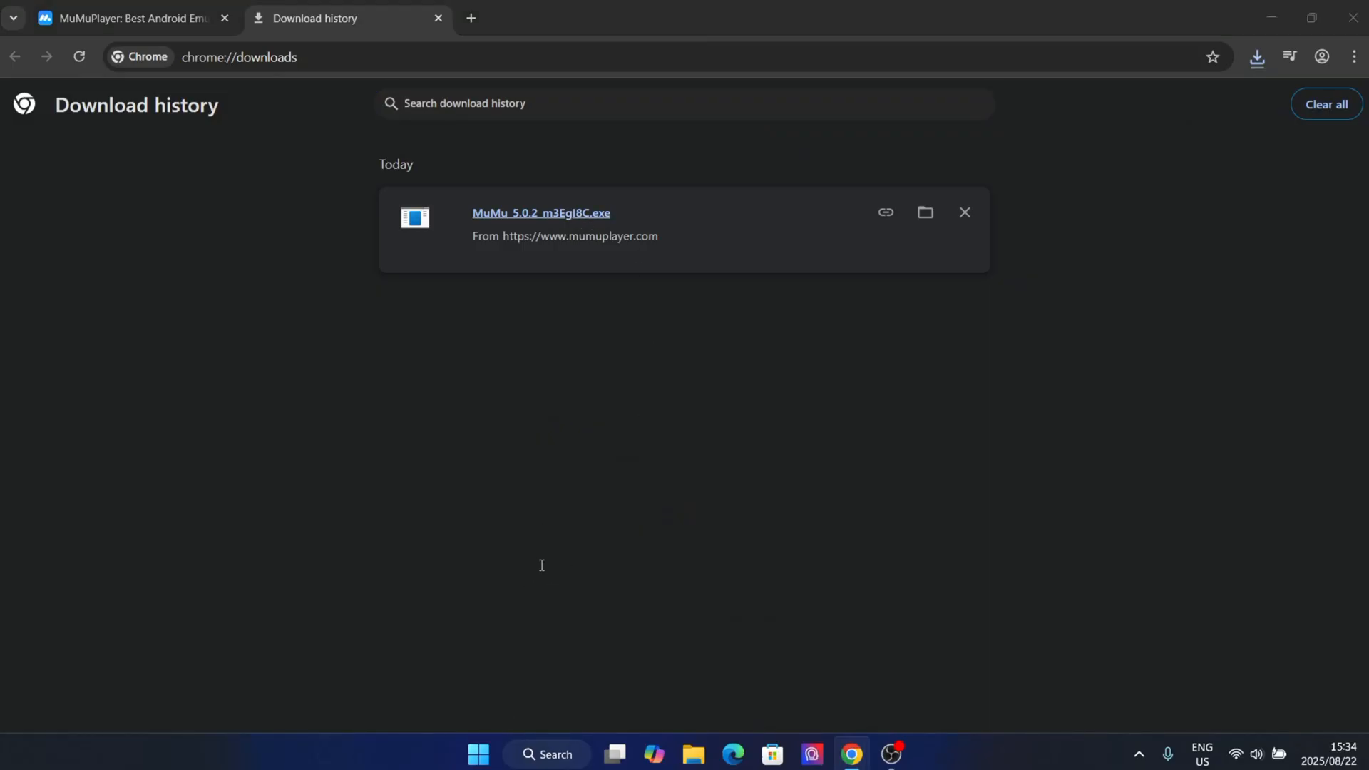
double_click(541, 212)
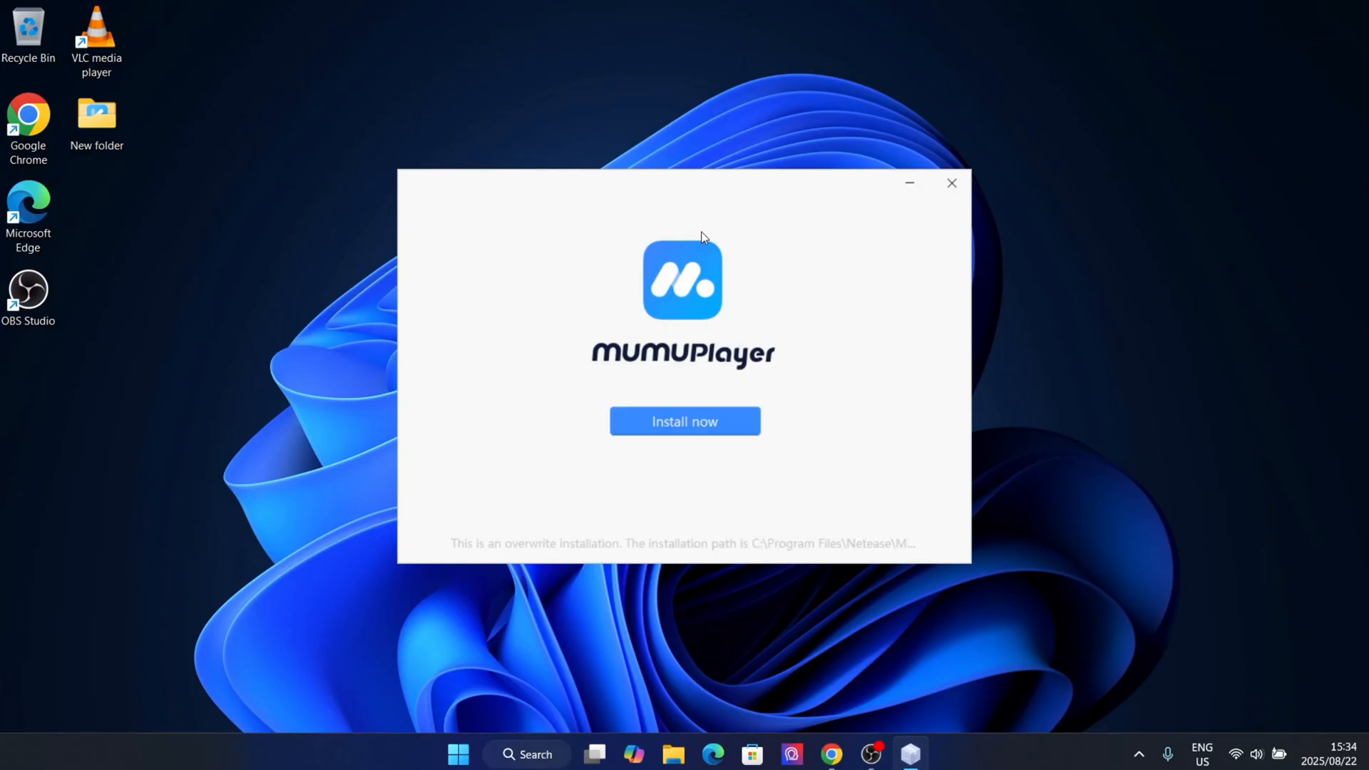
Step: Install MuMu Player and accept its User Agreement and Privacy Policy
click(685, 421)
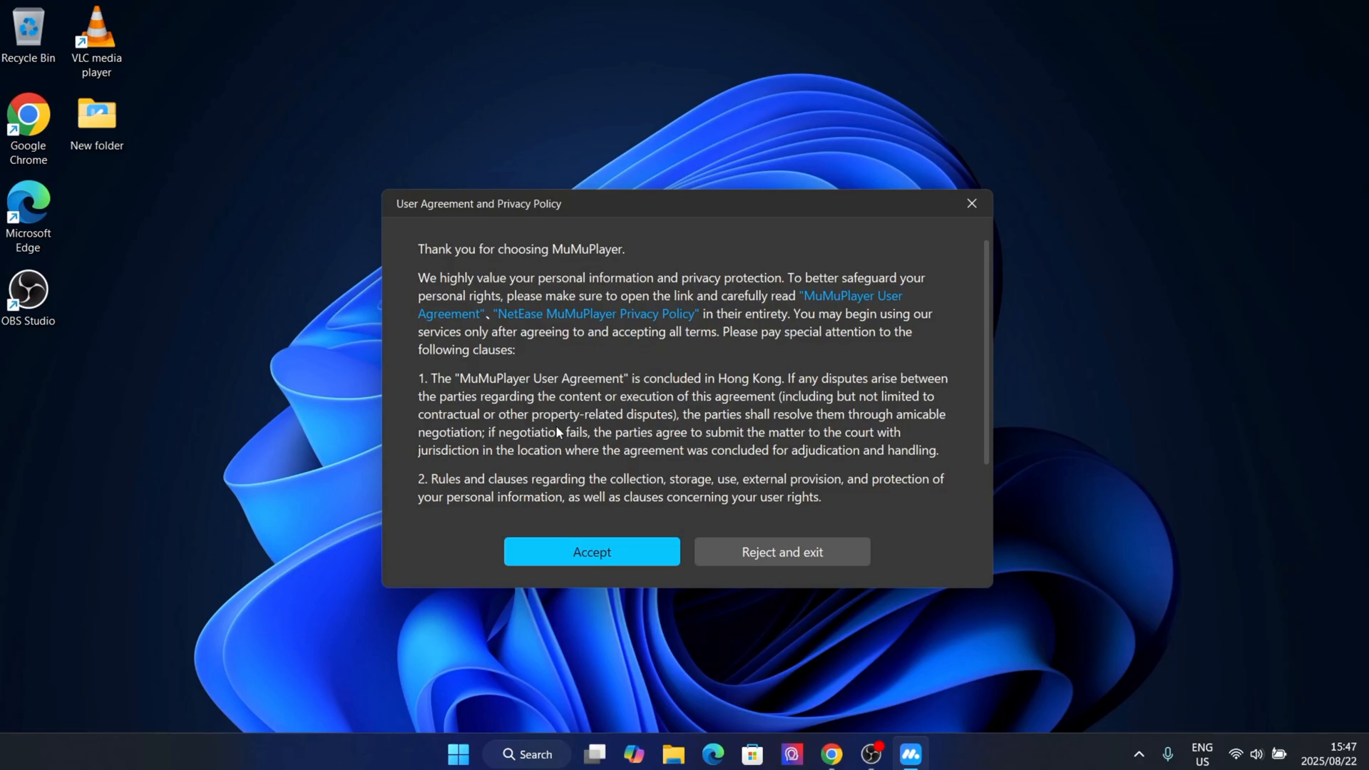
click(591, 550)
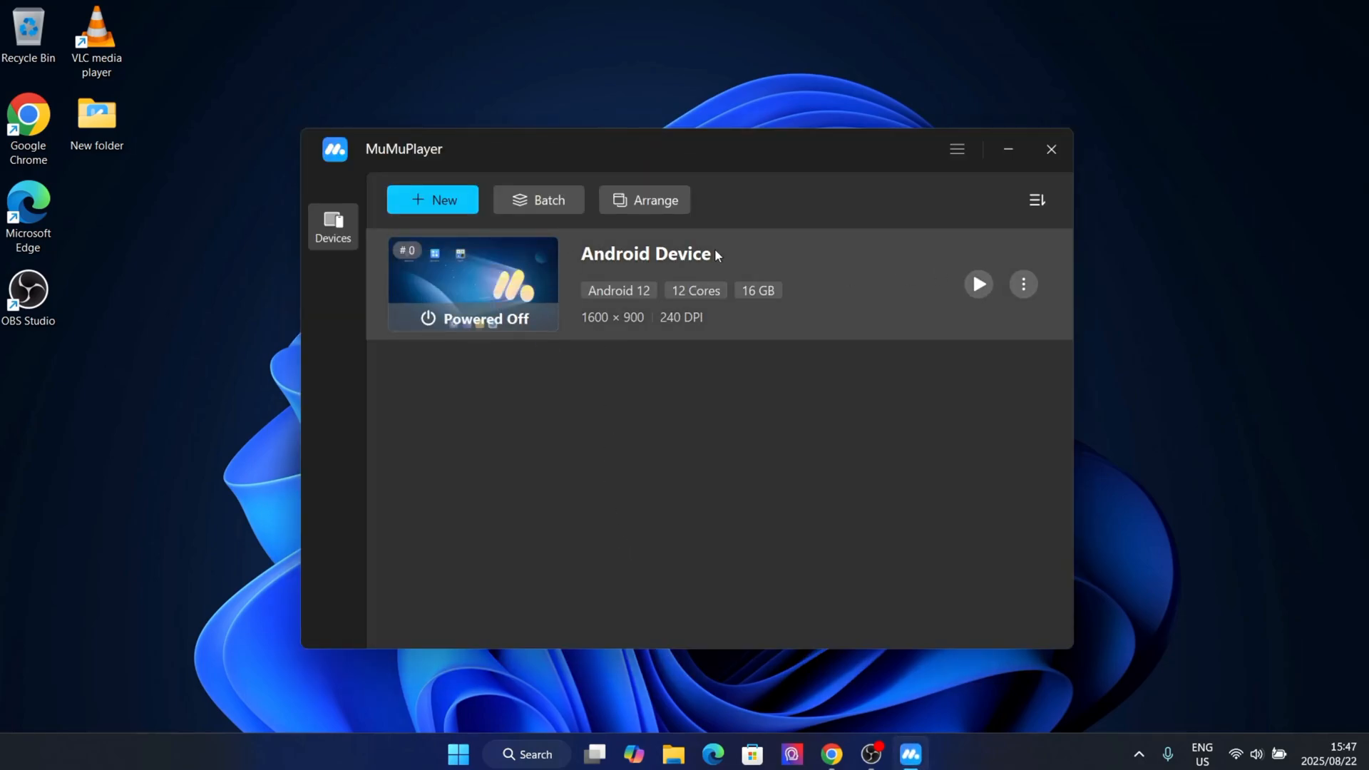
click(1022, 283)
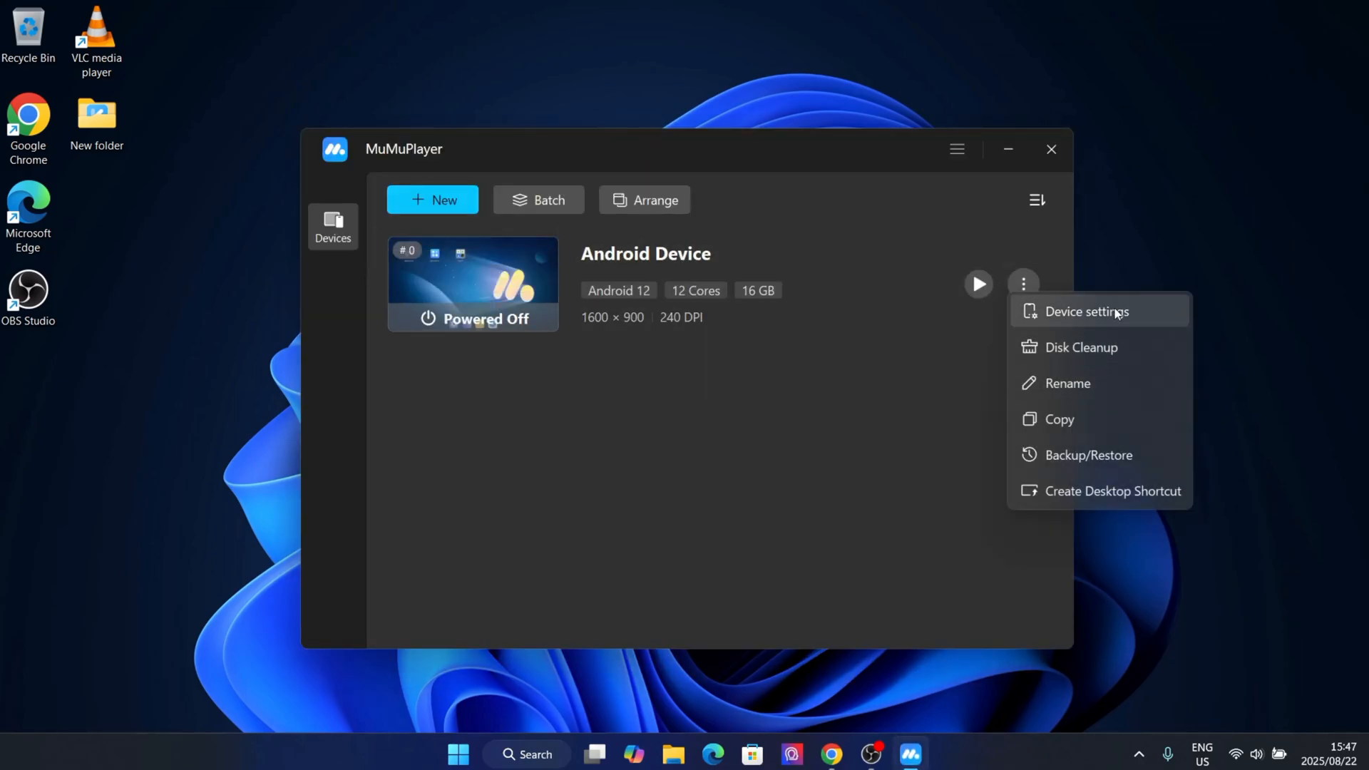
click(1087, 311)
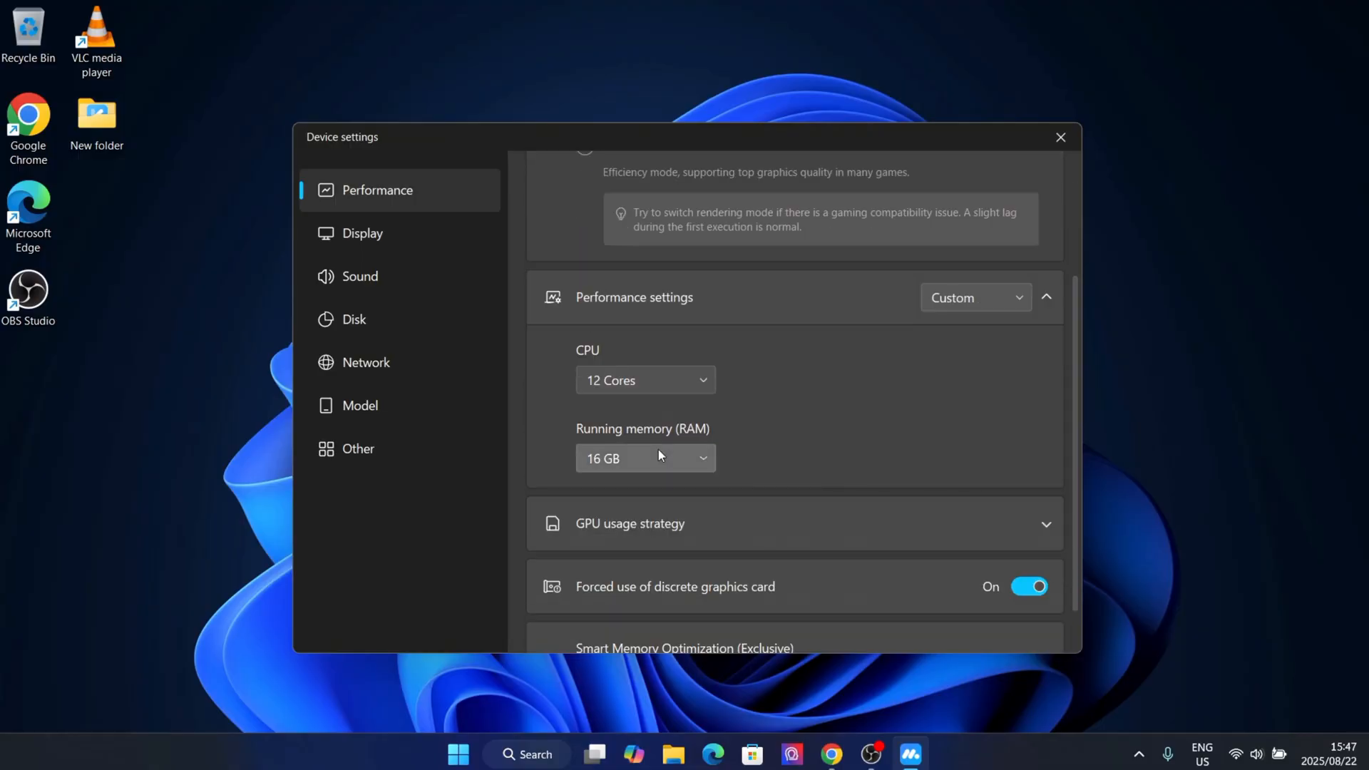
scroll(down, 3)
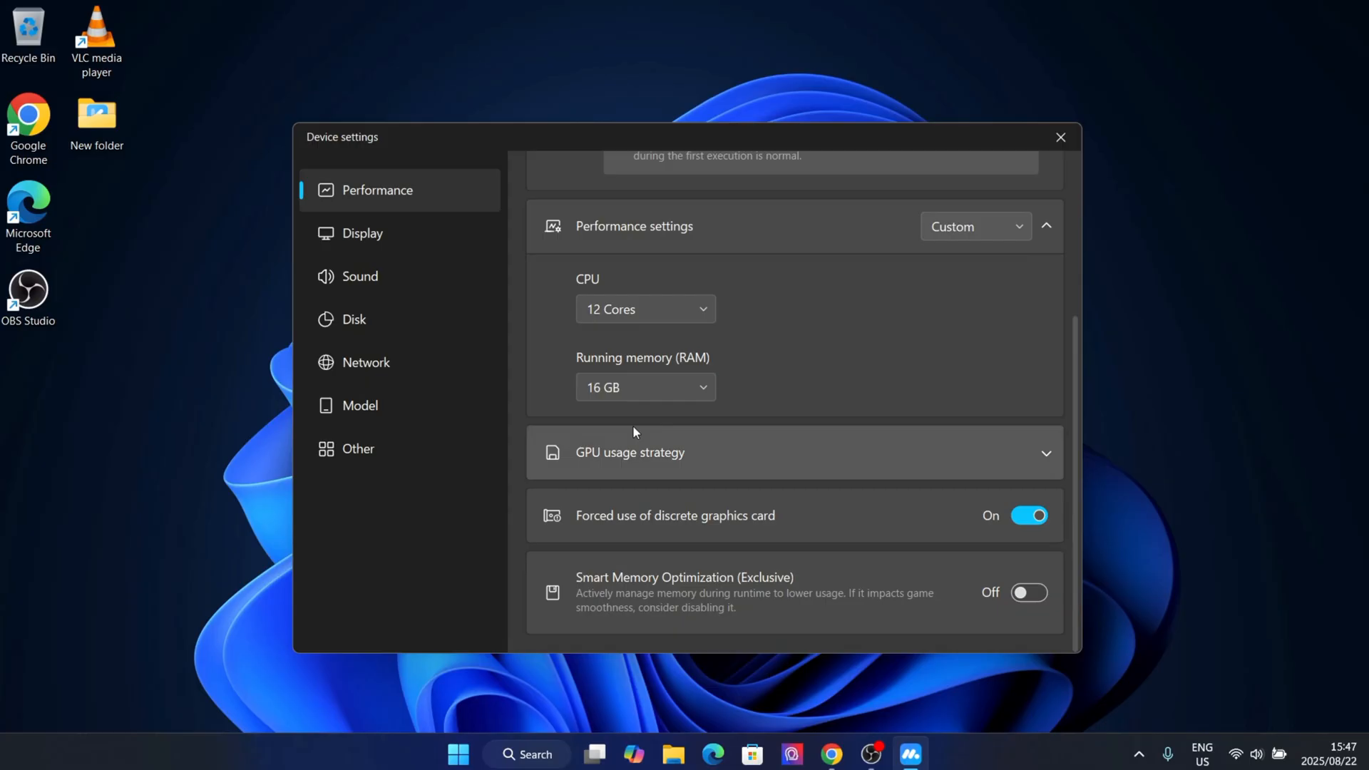
click(361, 232)
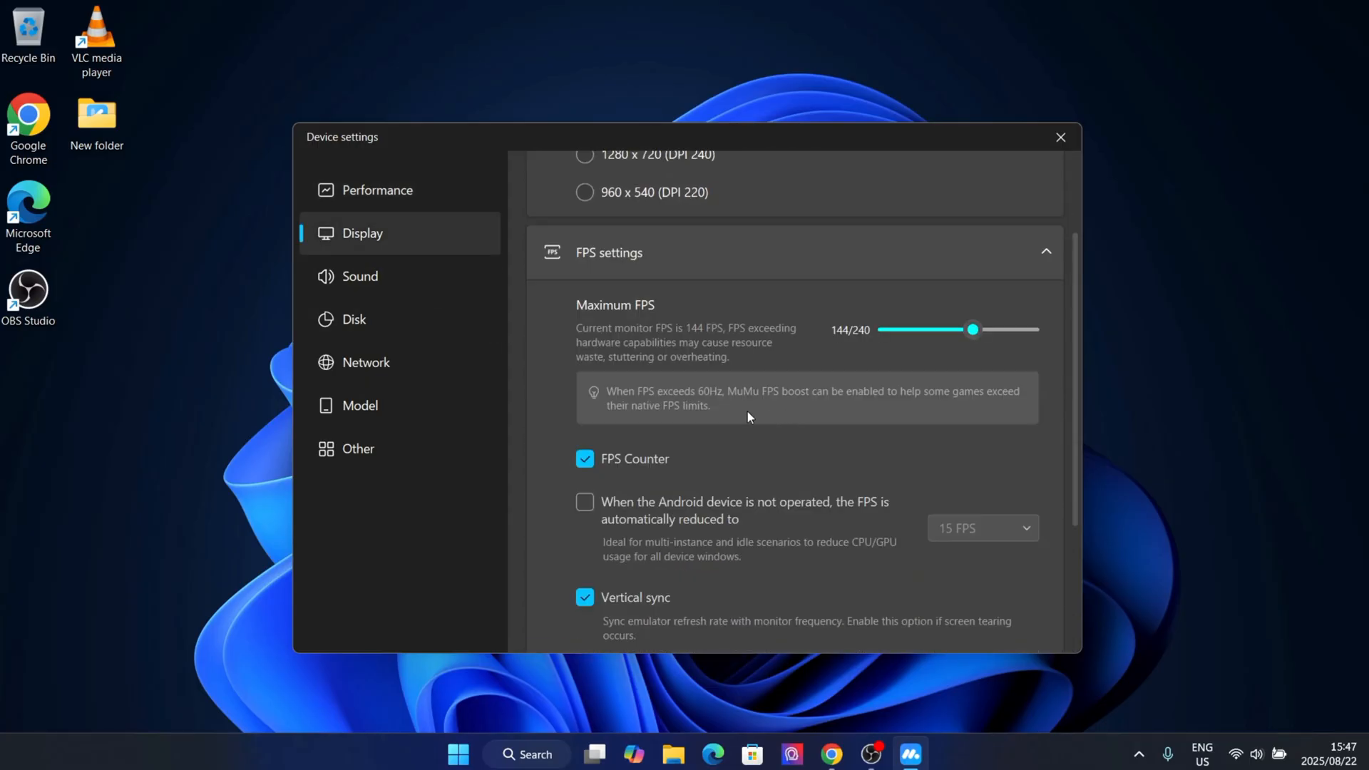
scroll(down, 3)
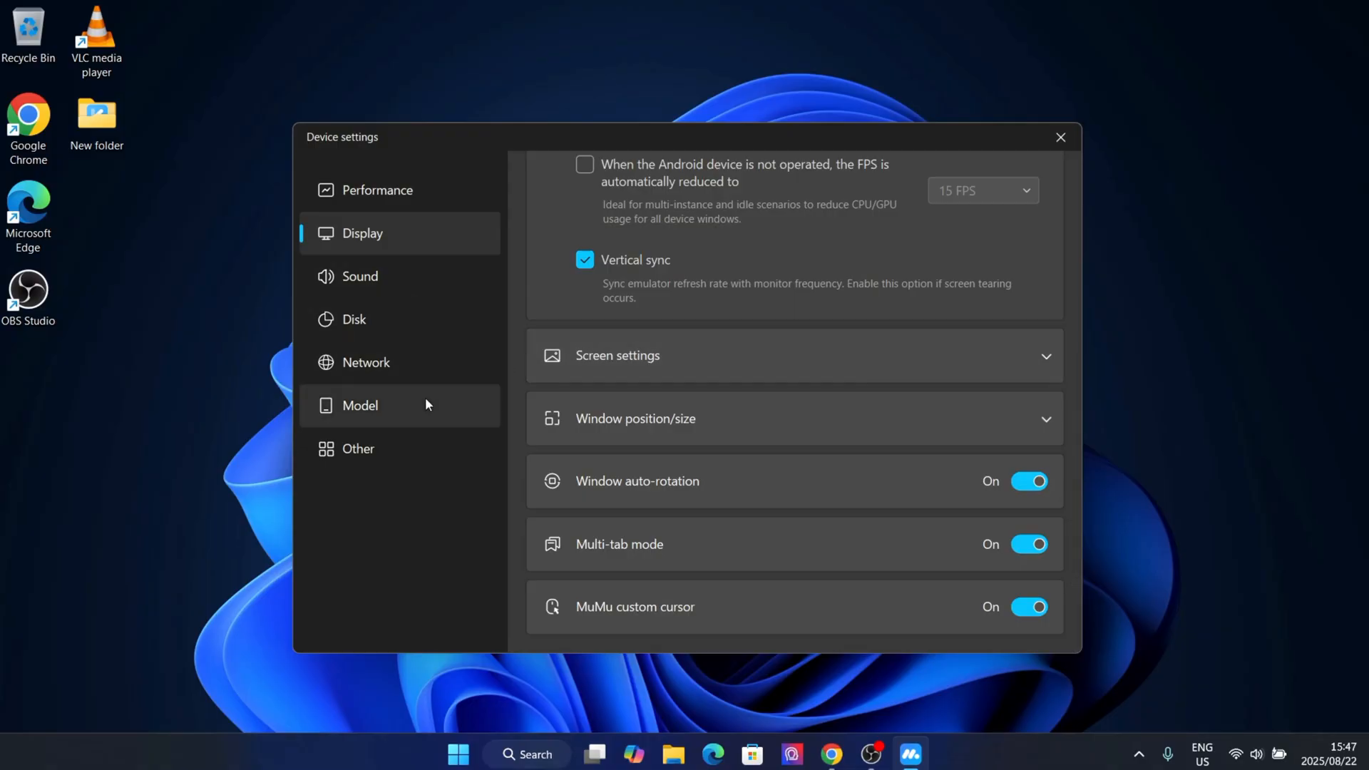
click(360, 406)
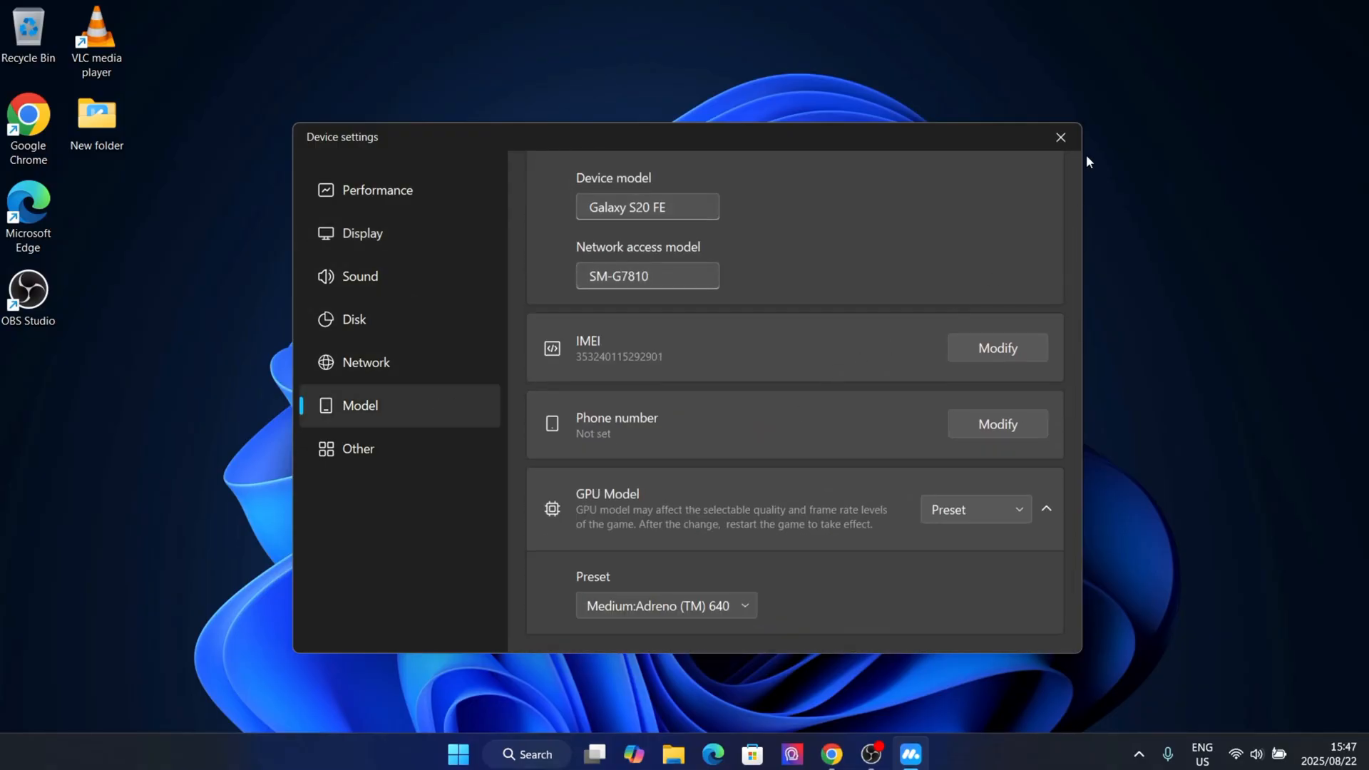
click(1061, 137)
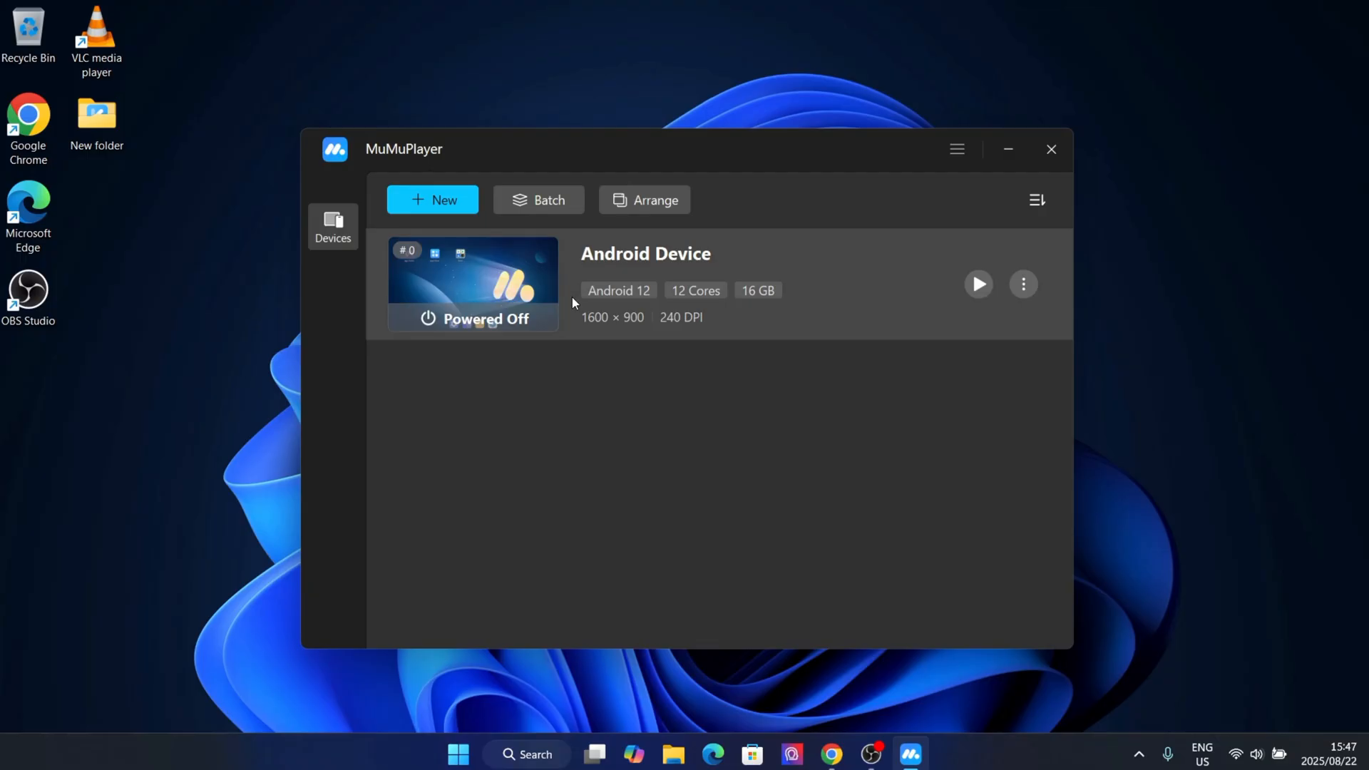
Step: Boot the Android Device, allow it public and private network access, and reach its extra options
click(977, 284)
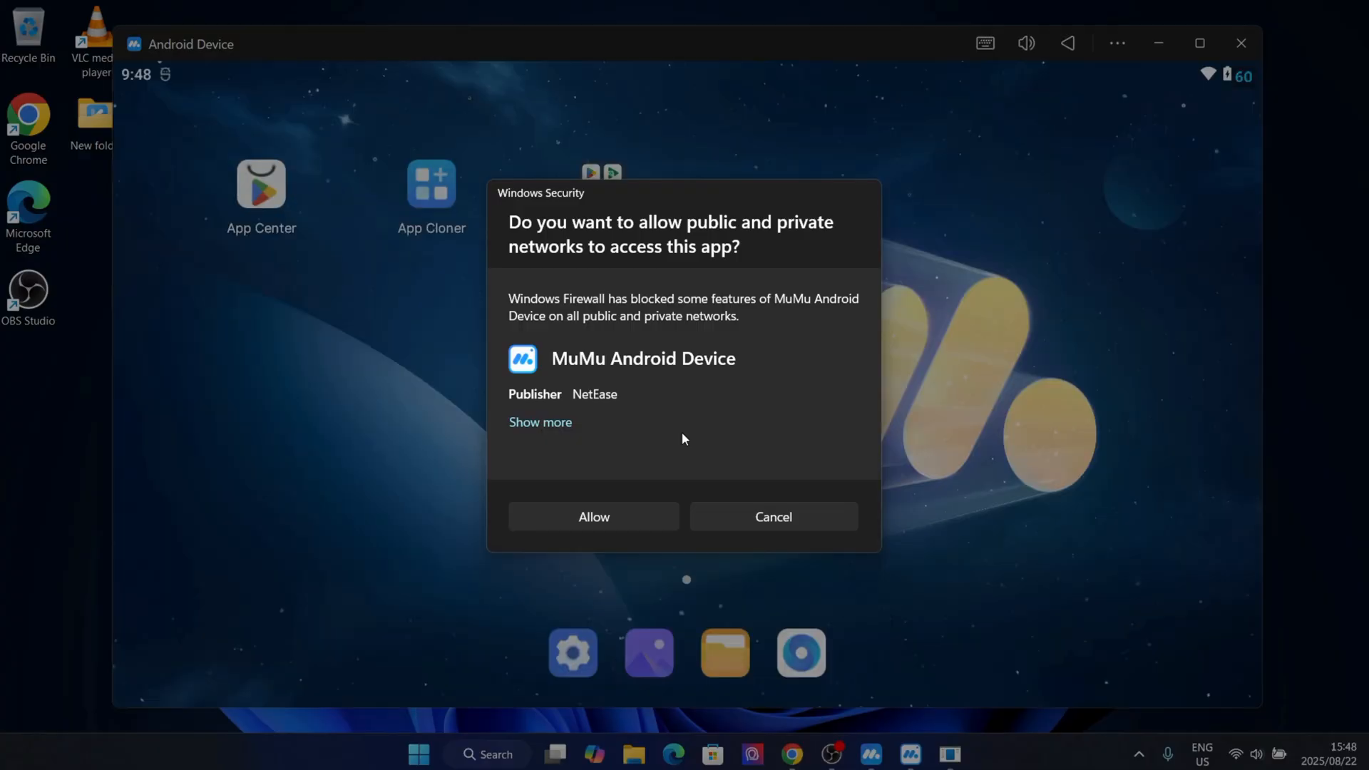
click(594, 516)
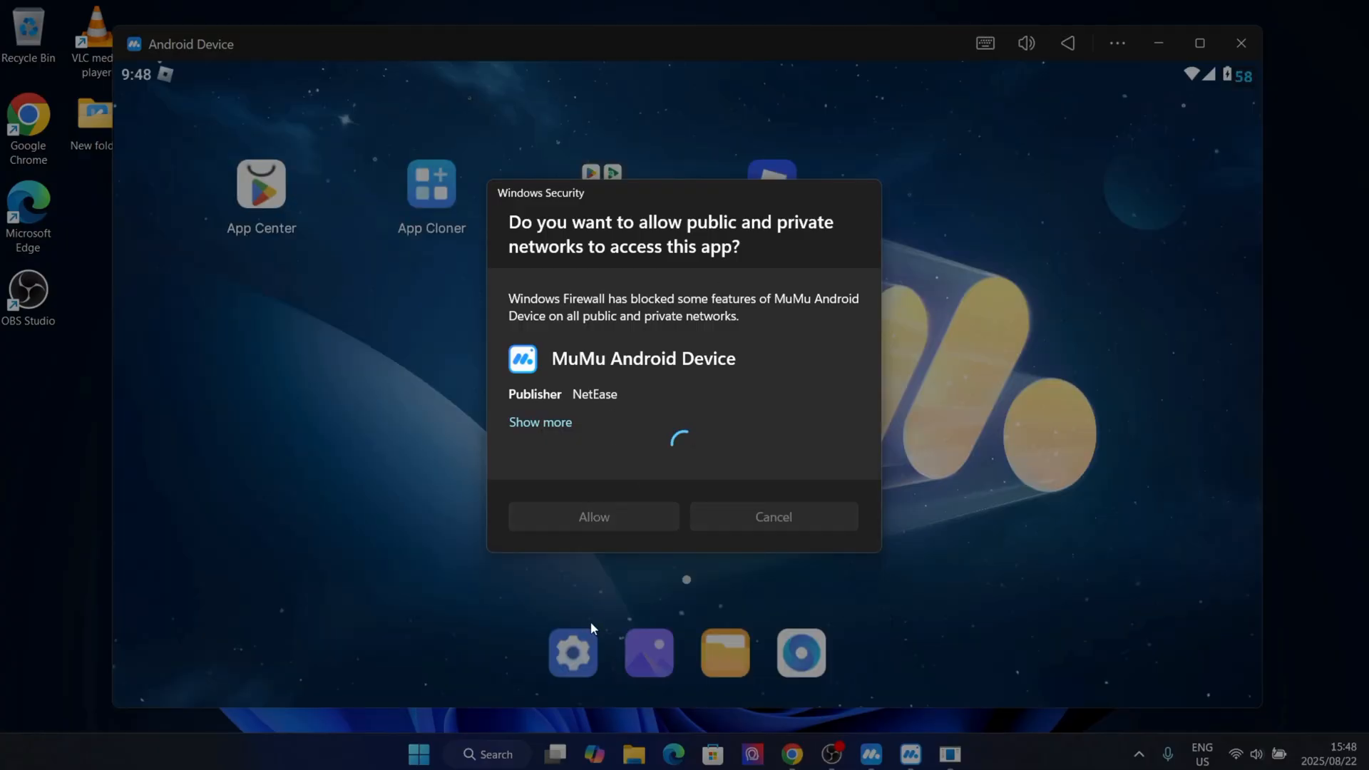
click(593, 517)
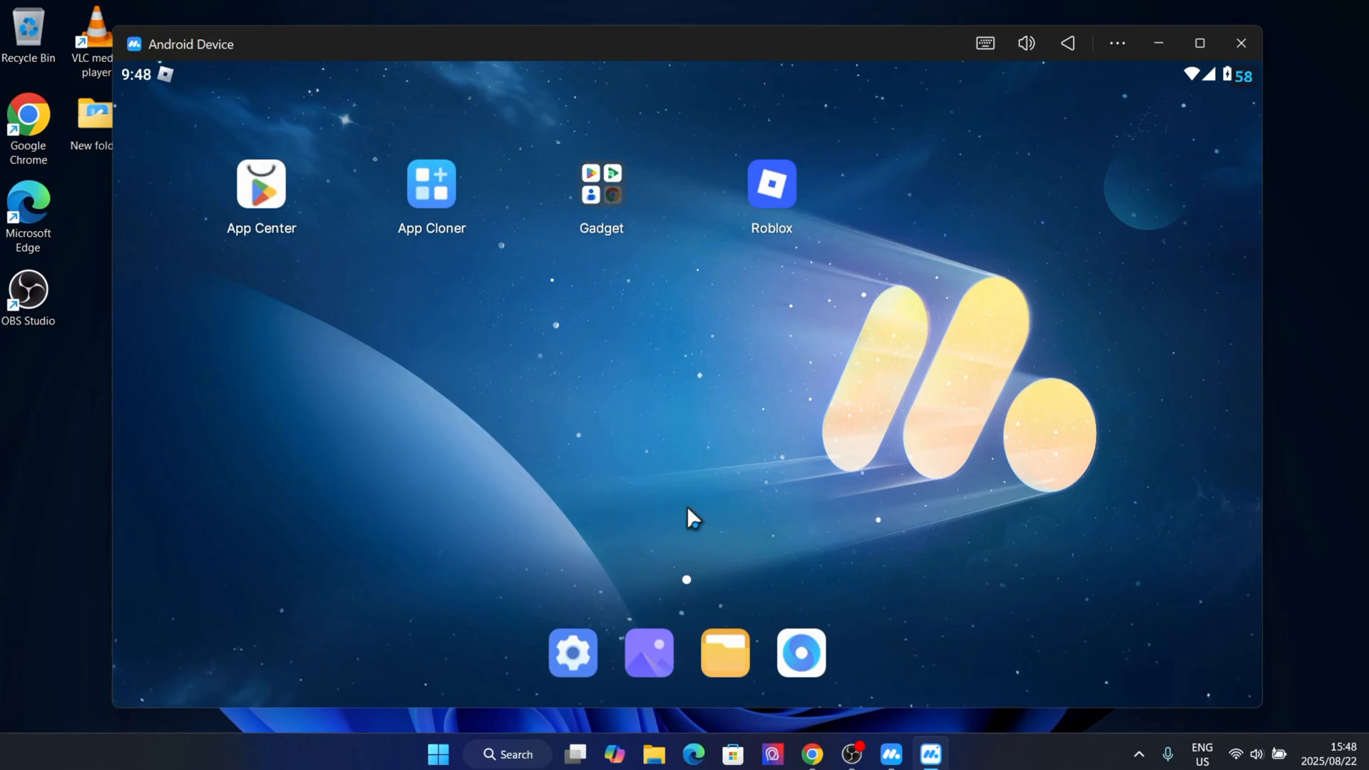
right_click(772, 184)
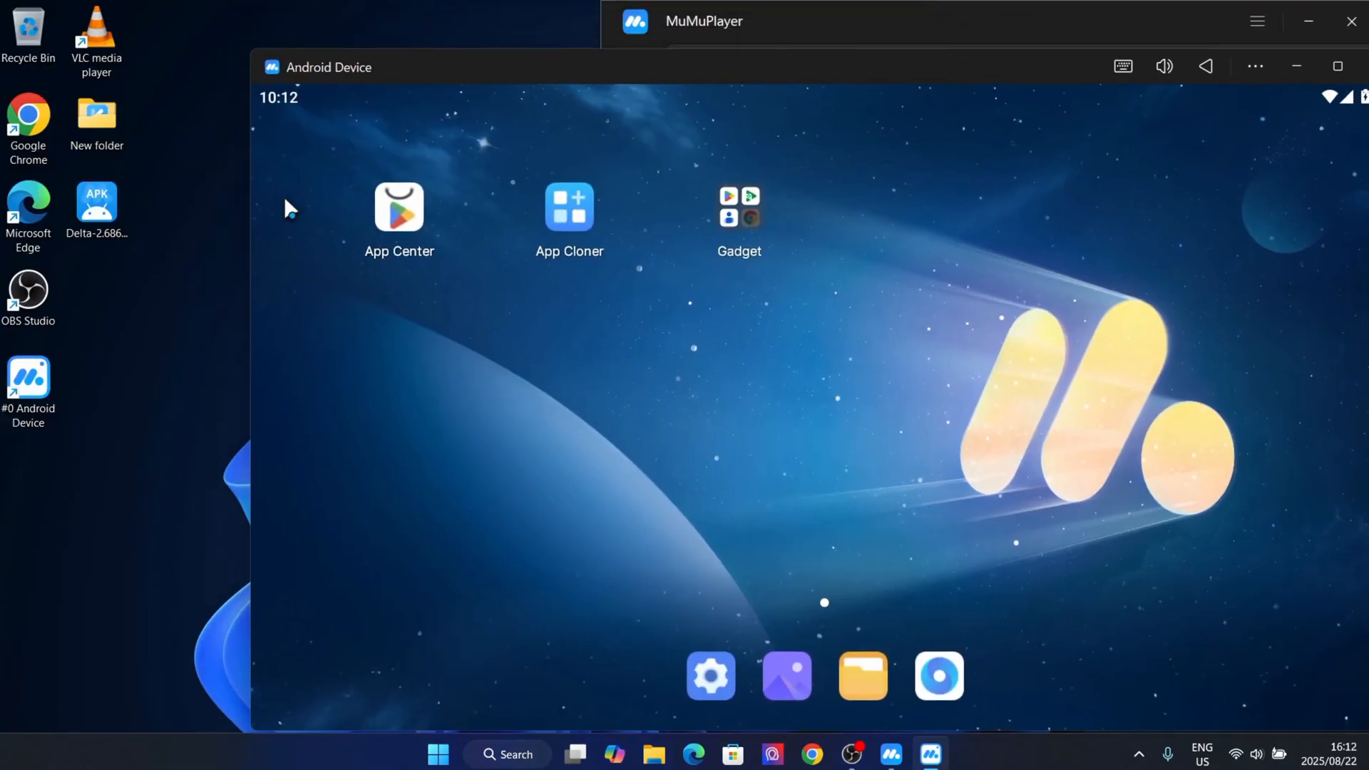
click(96, 209)
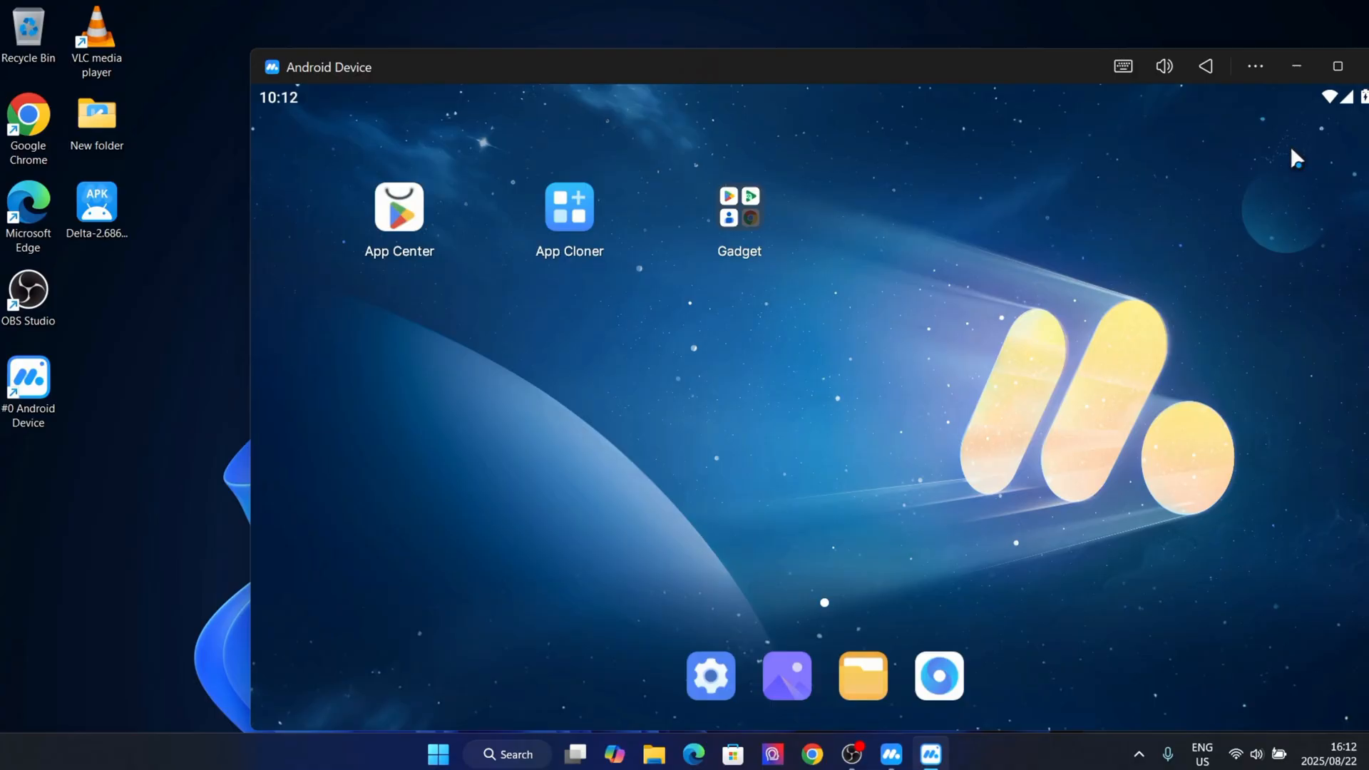
click(1255, 67)
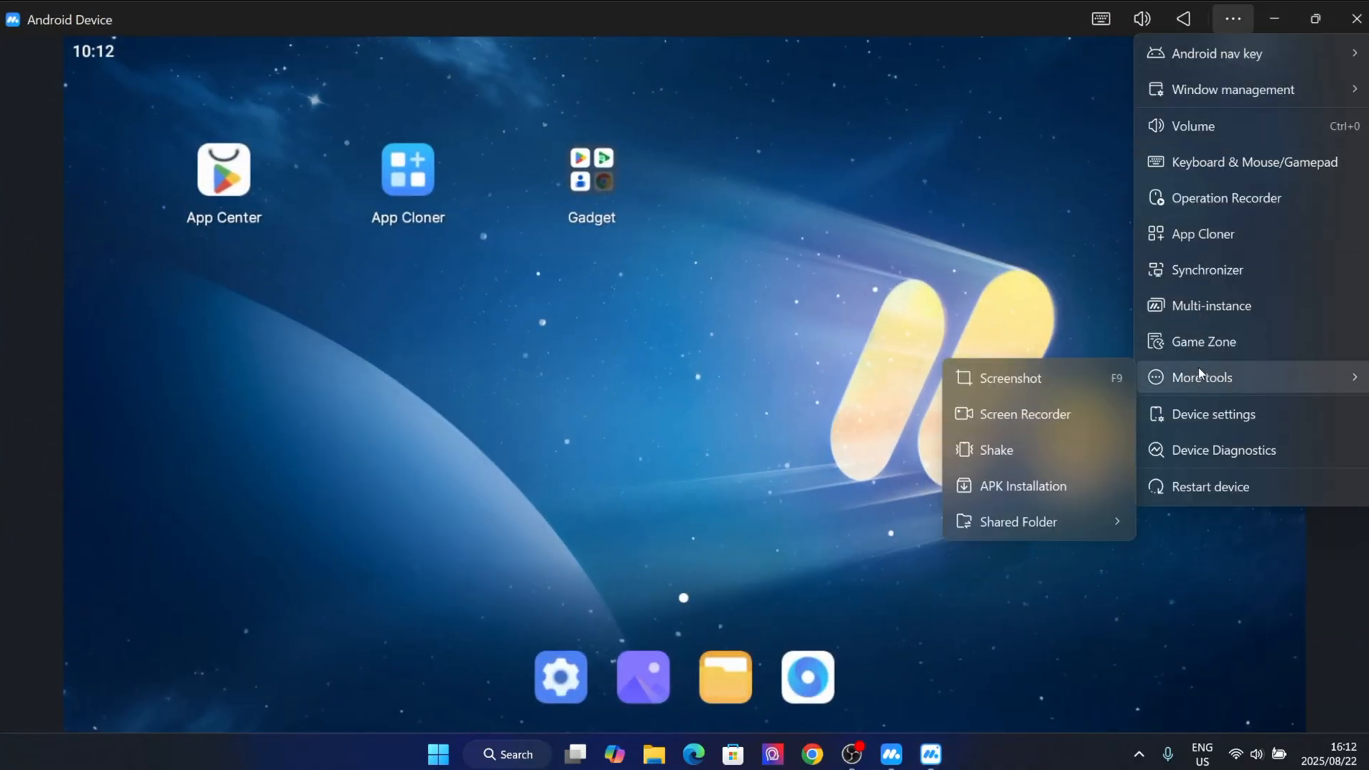
Step: Install the Delta-2.686.866 APK from Downloads so Roblox appears on the home screen
click(1024, 485)
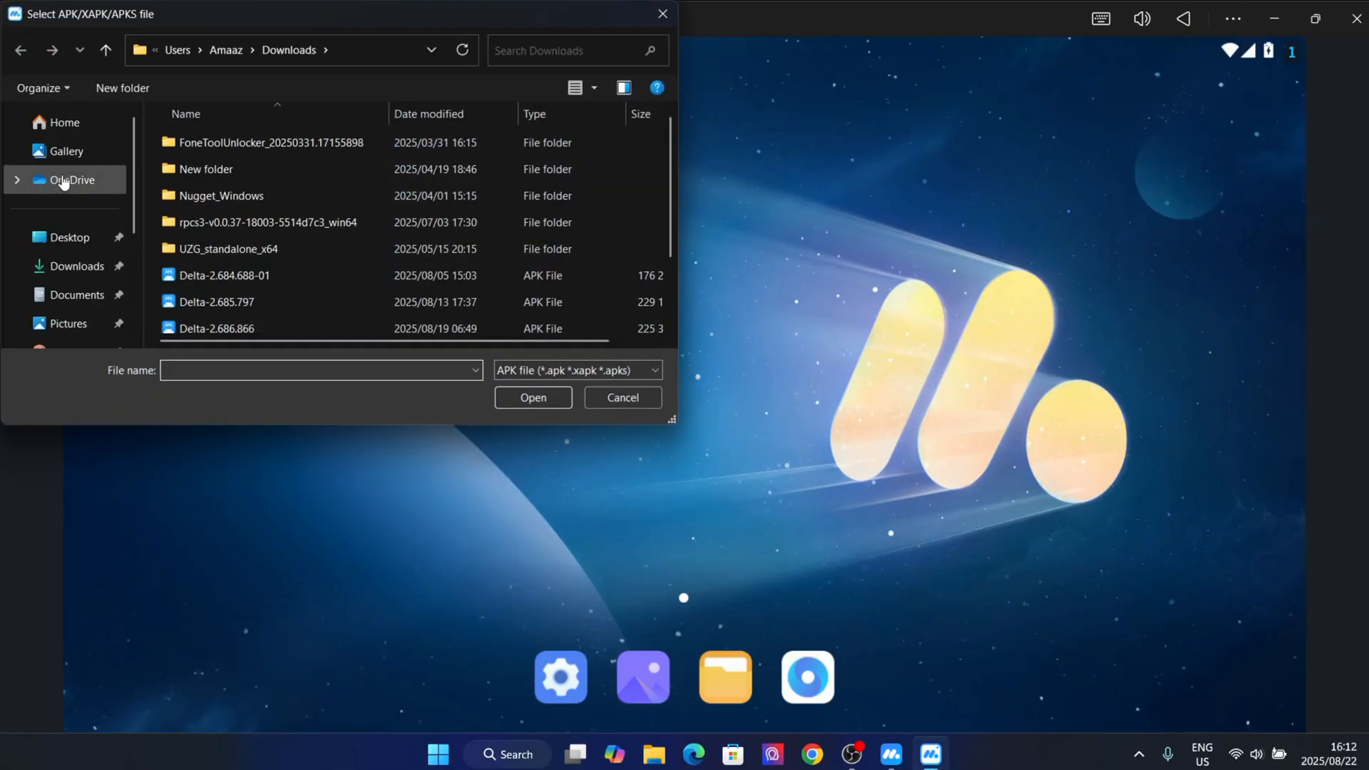
click(69, 237)
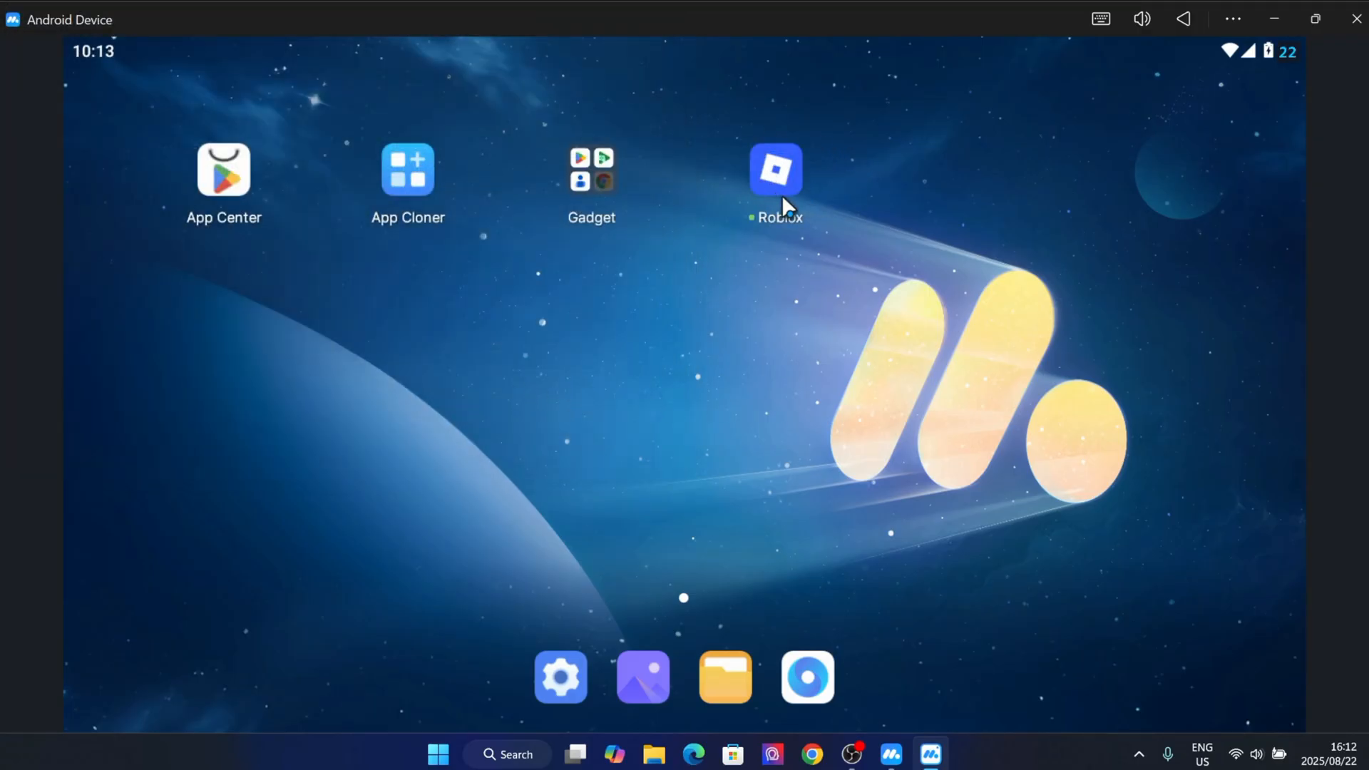
Step: Launch Roblox, allow it to manage all files, sign in and join Grow a Garden
double_click(773, 170)
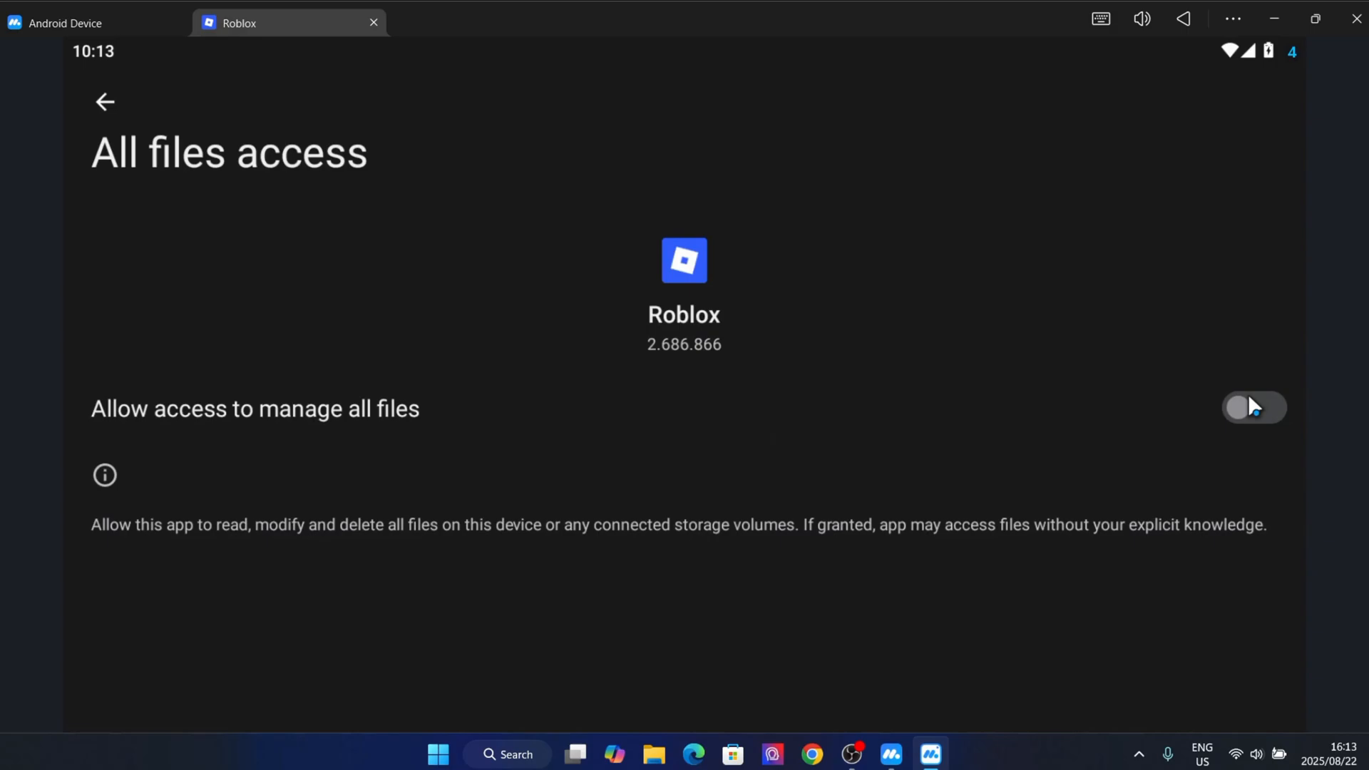
click(1254, 406)
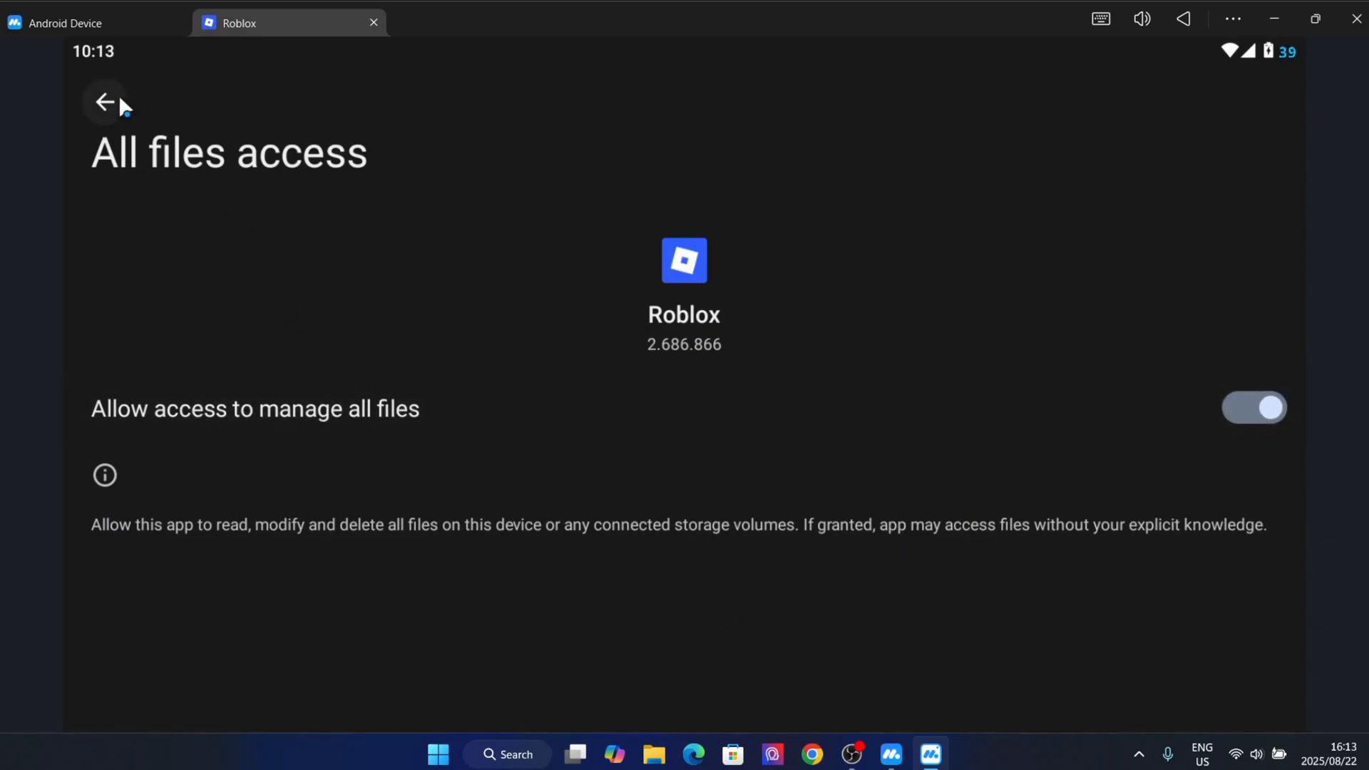
click(104, 102)
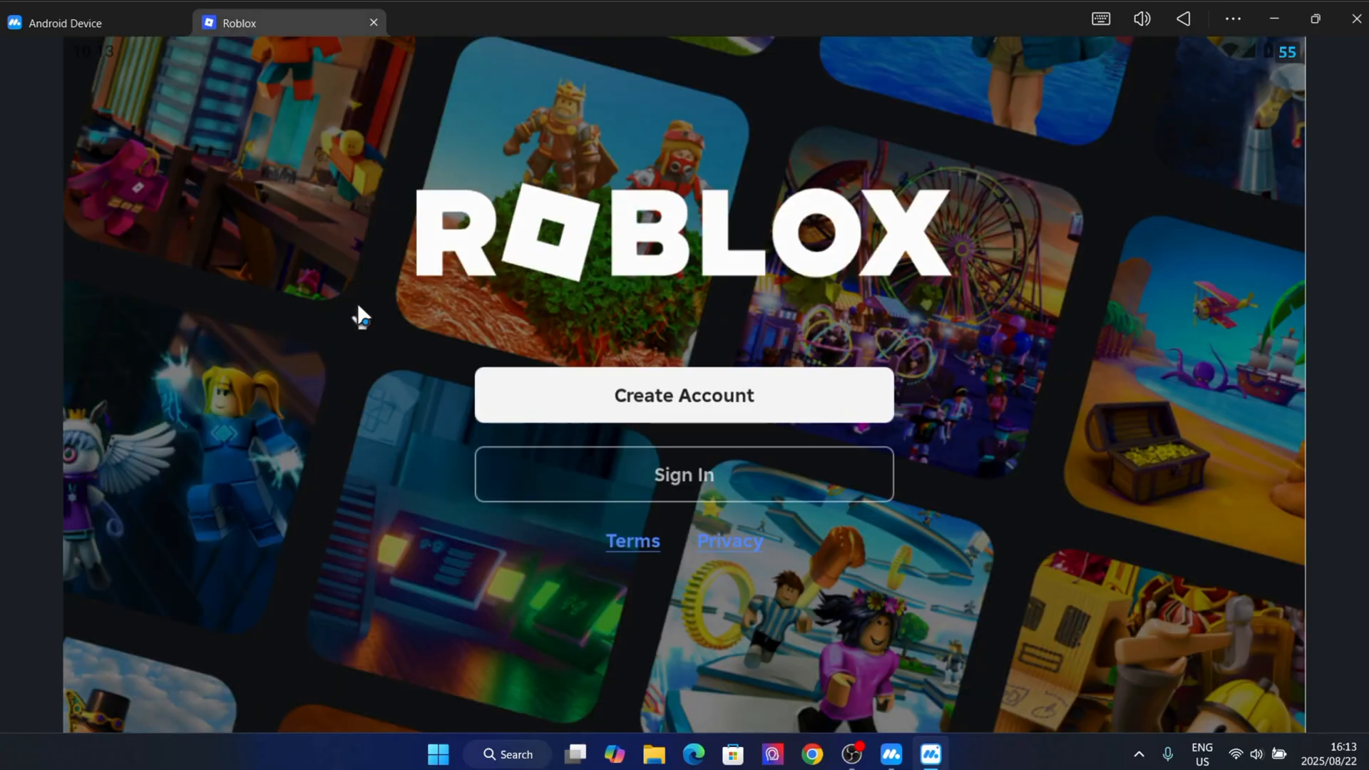
mouse_move(716, 457)
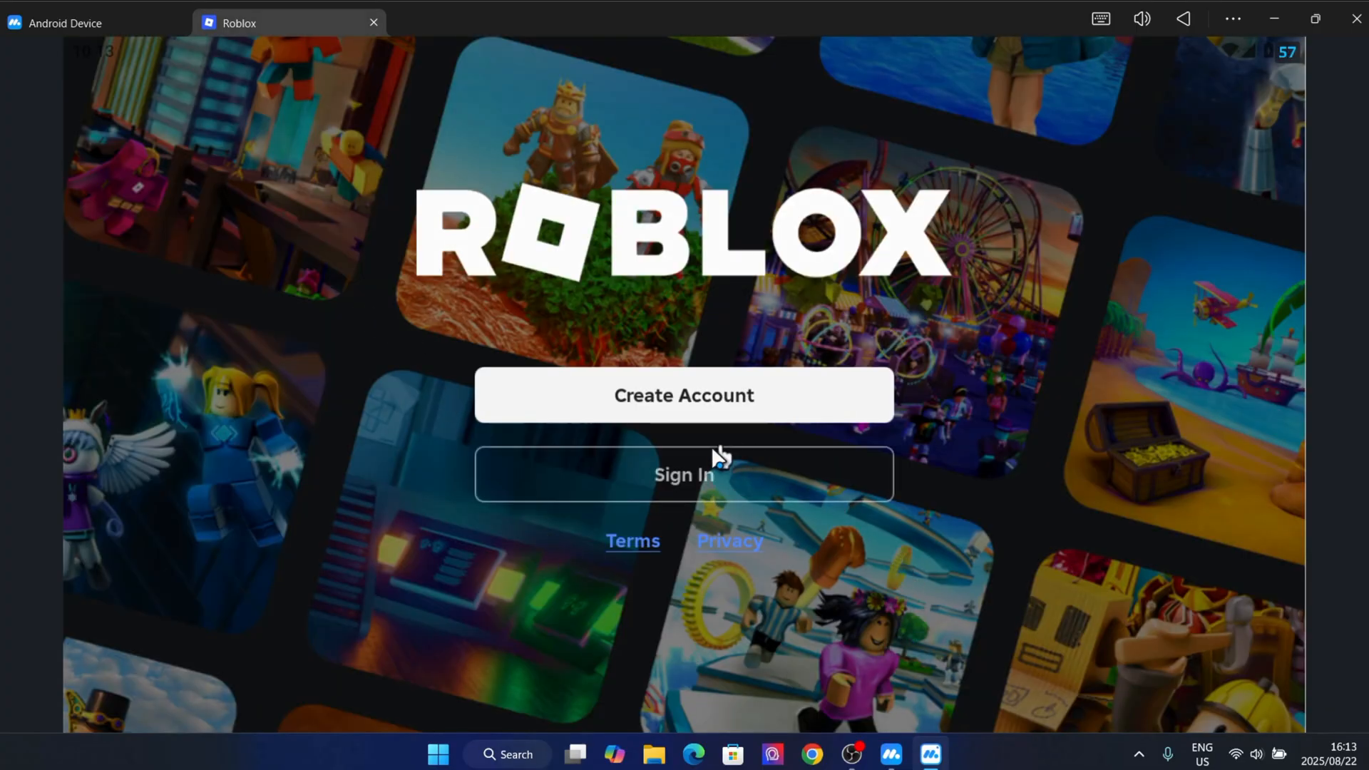
click(683, 474)
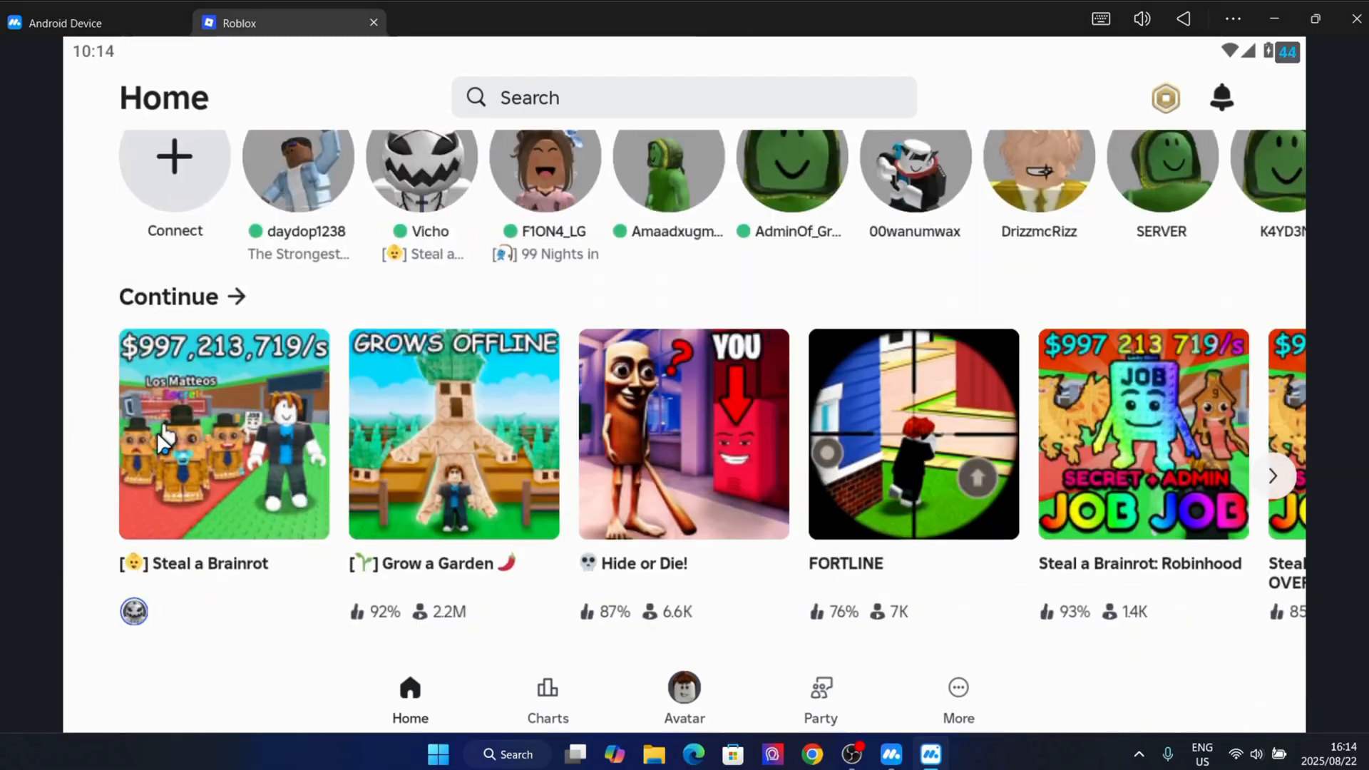
click(454, 434)
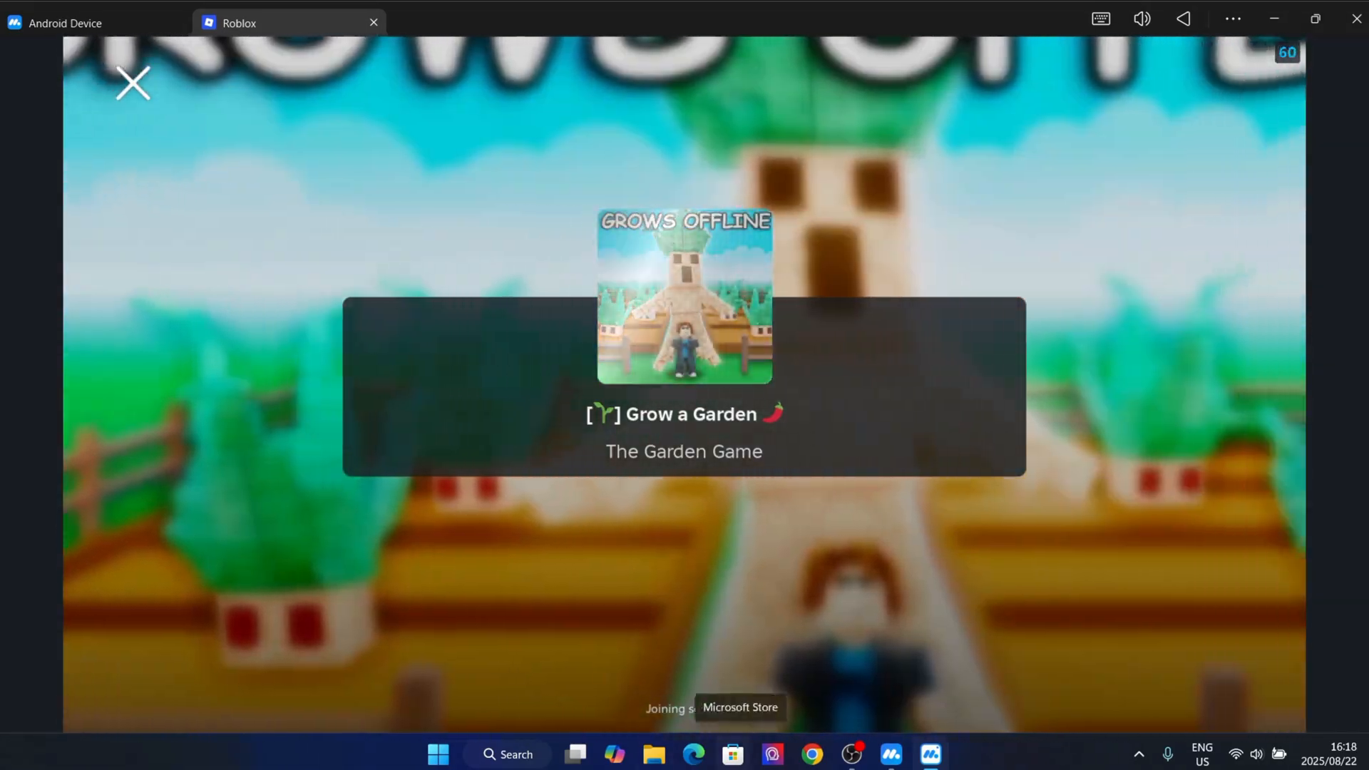